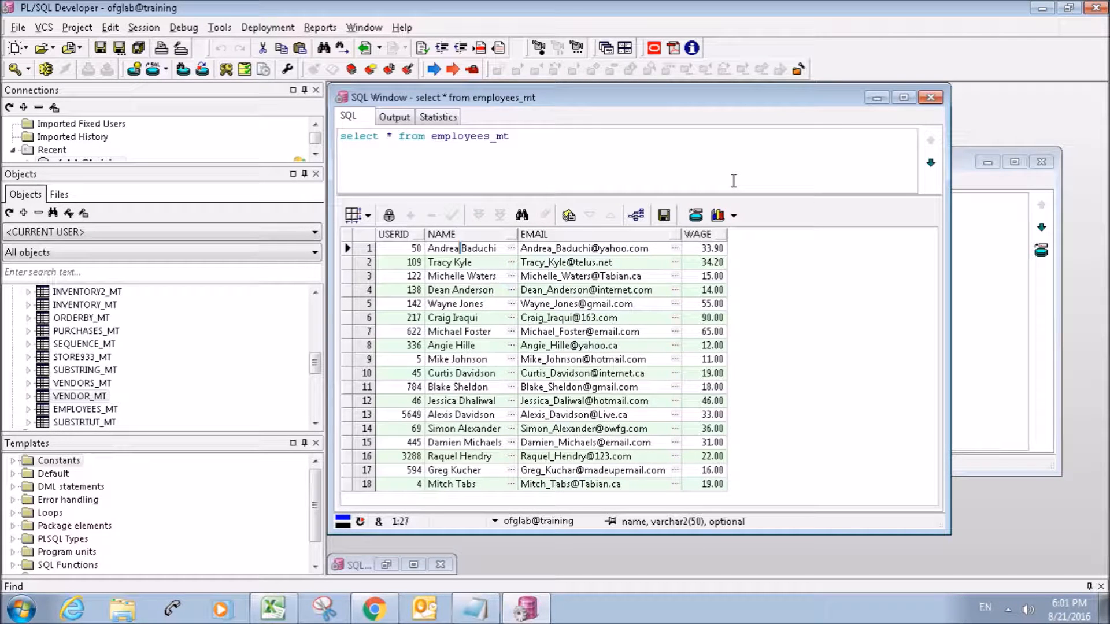
mouse_move(392, 280)
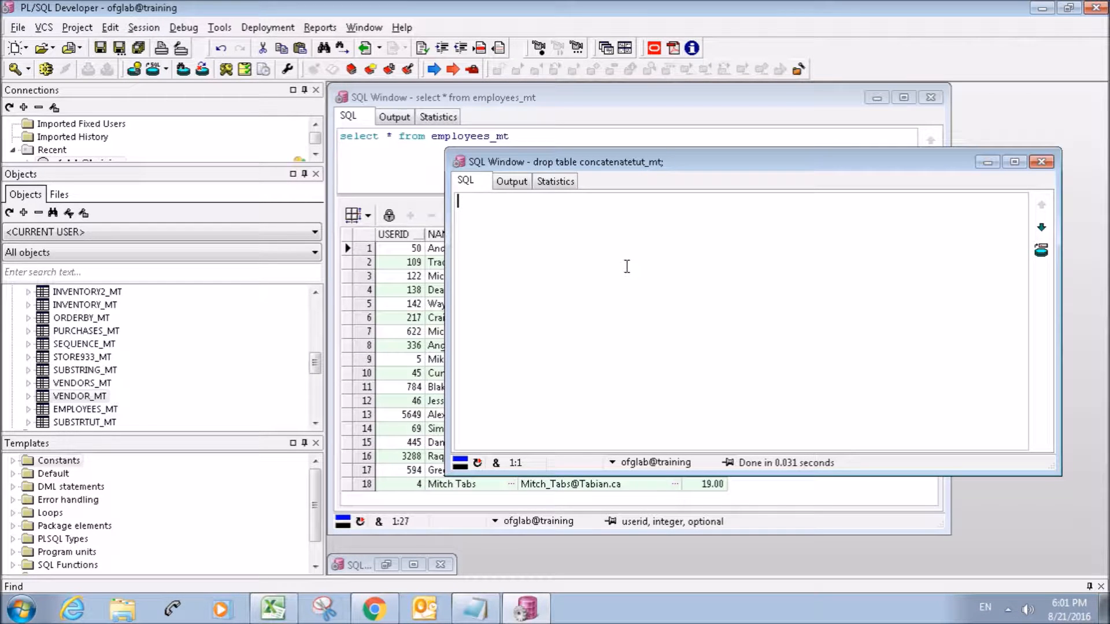
- Create table concatenatetut_mt with a userid_name varchar(50) column and query it, returning no rows
type("create table concatenatetut_mt (")
type("select * from concatenatetut_mt;")
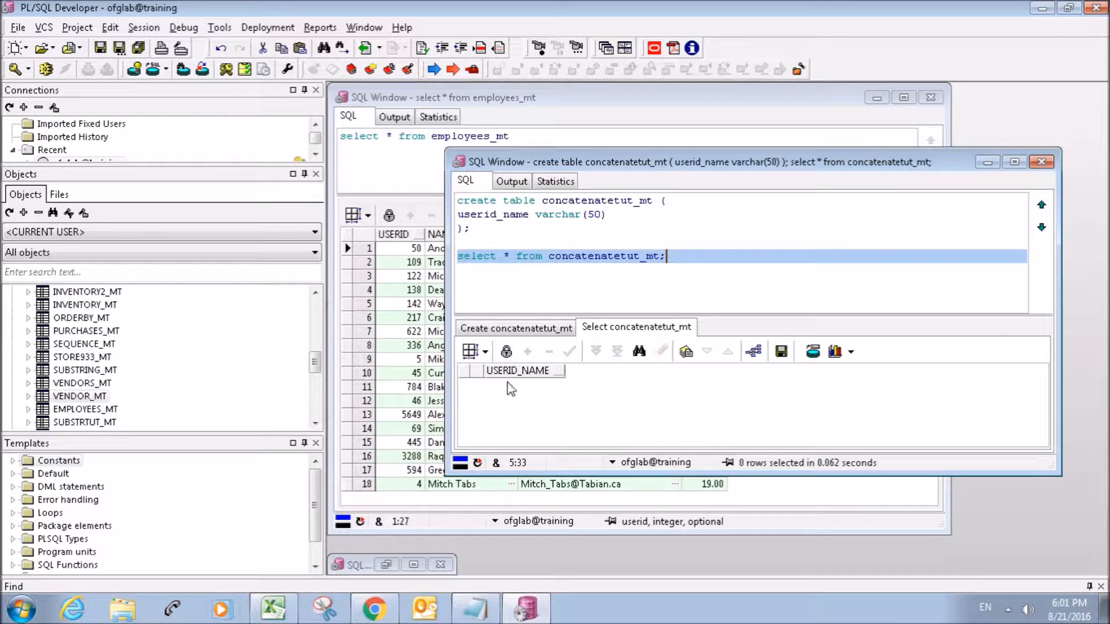
mouse_move(511, 371)
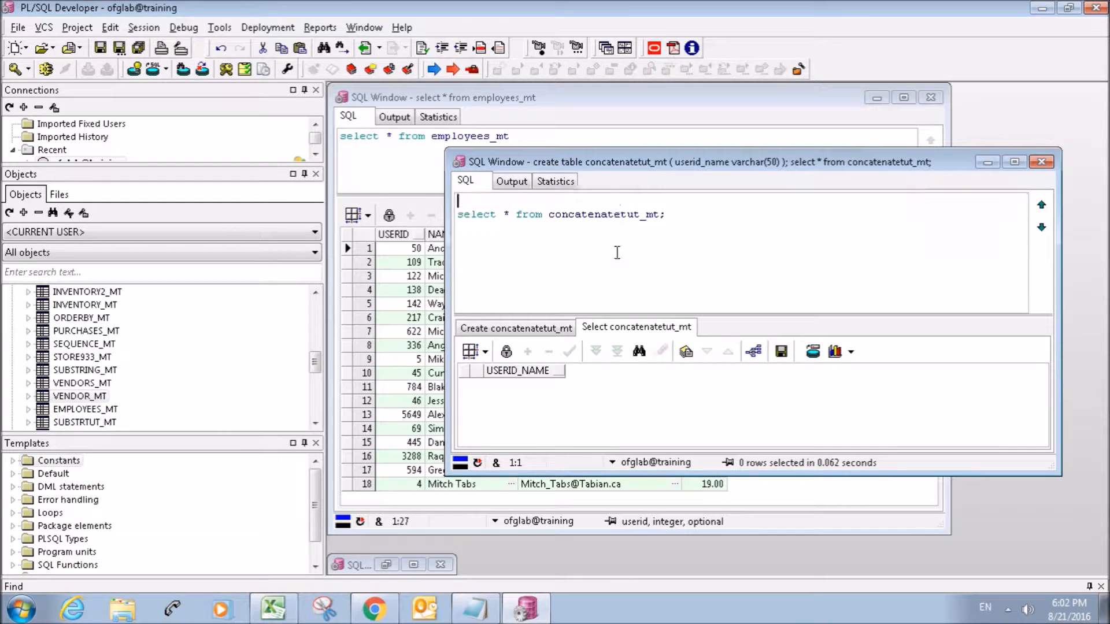
- Write INSERT INTO concatenatetut_mt (userid_name) above the select query
type("inser")
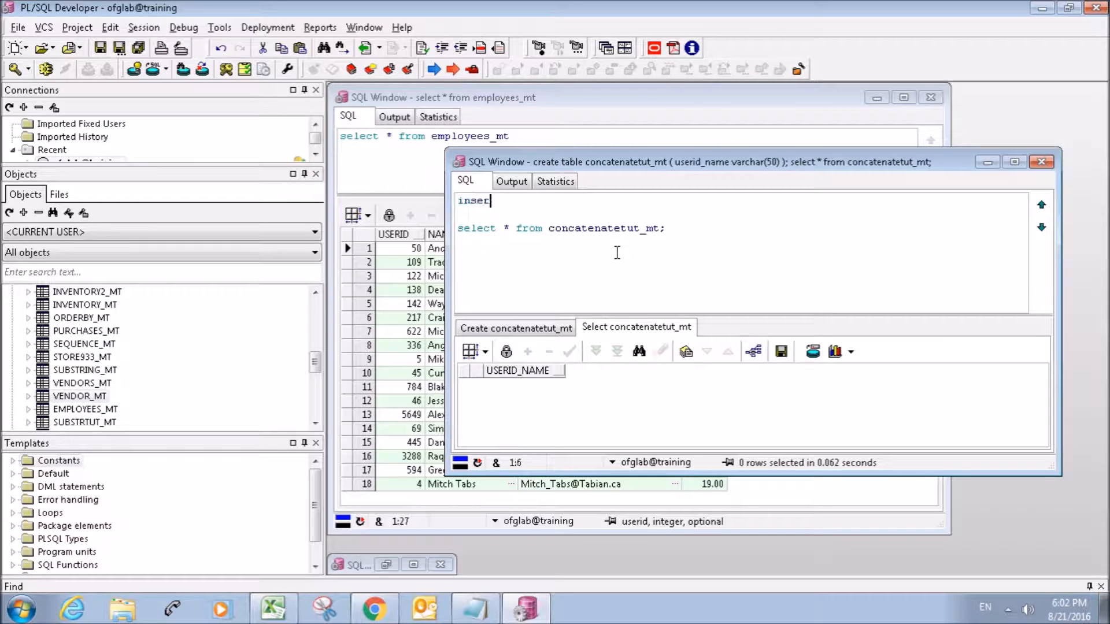
type("into")
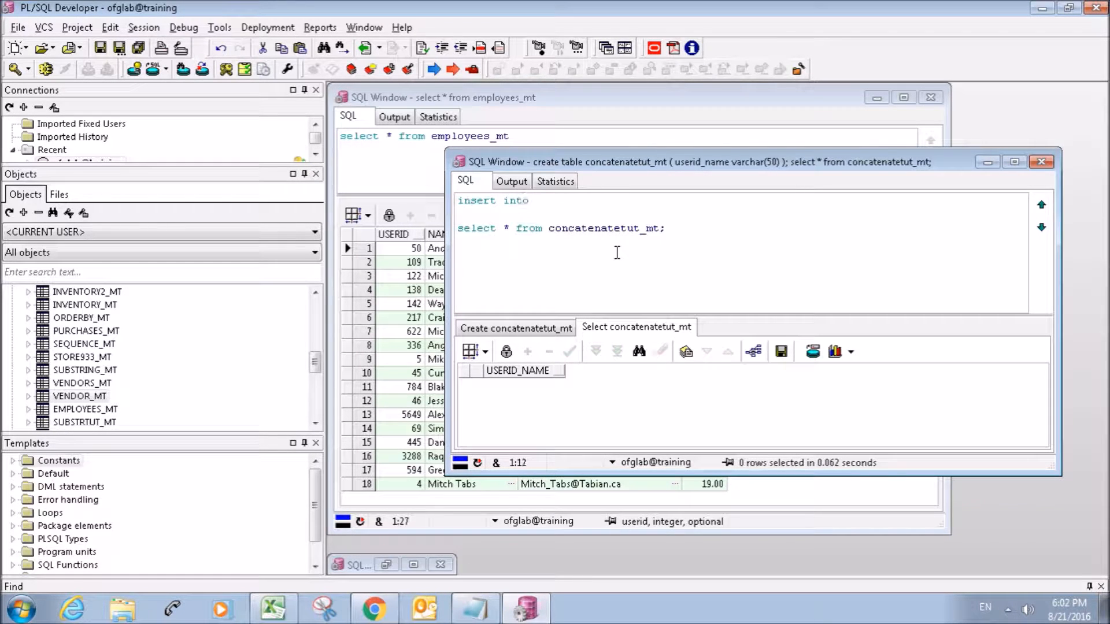
type("concatenate")
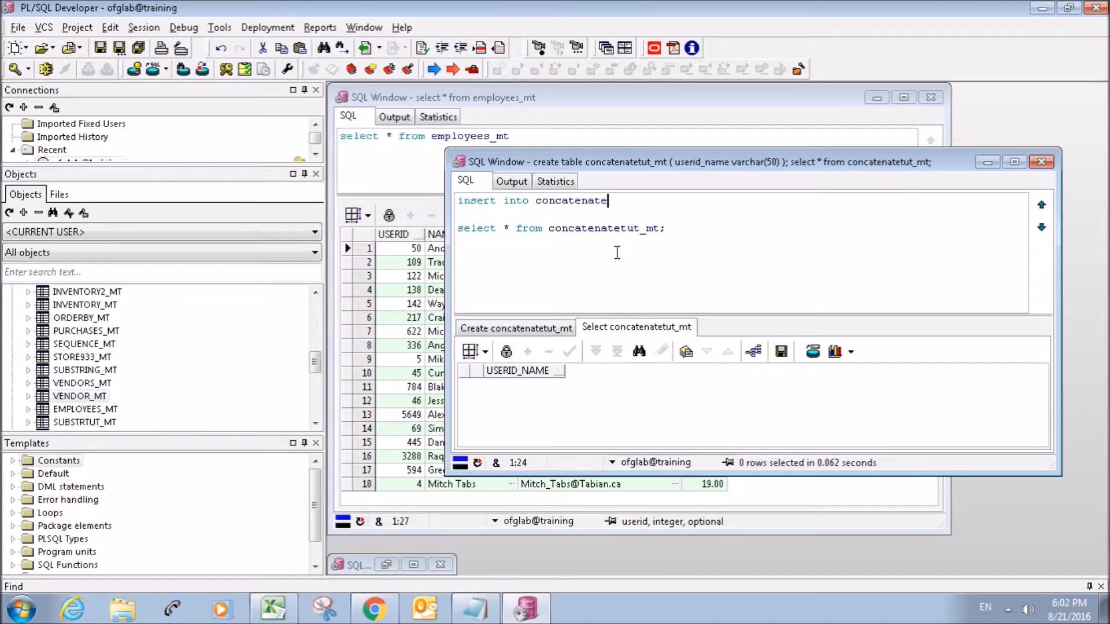
type("ut_mt")
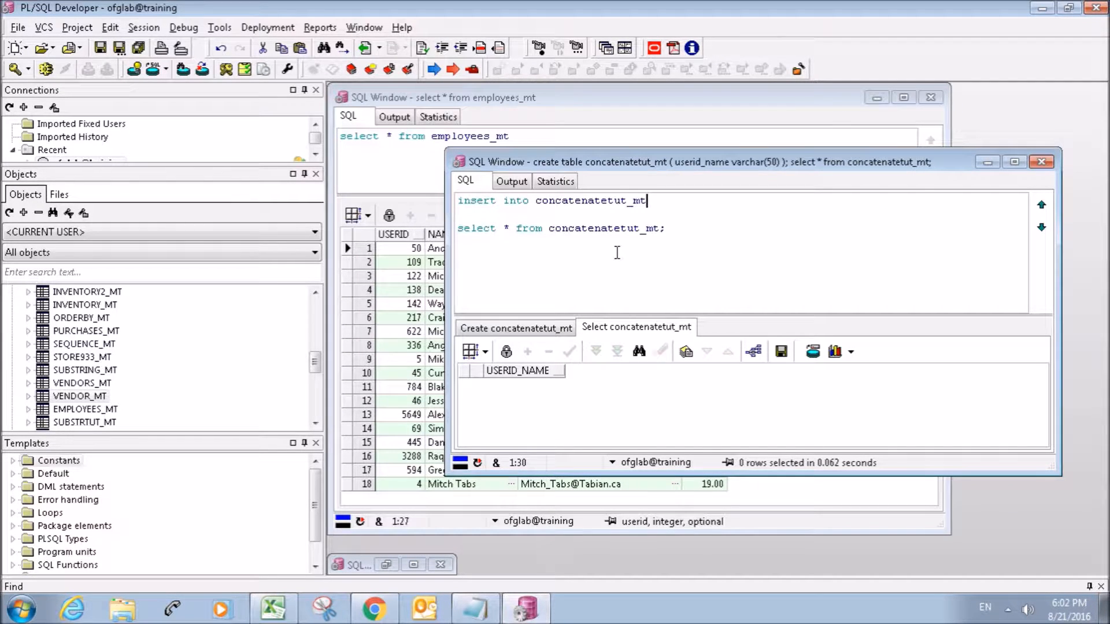
type("(user")
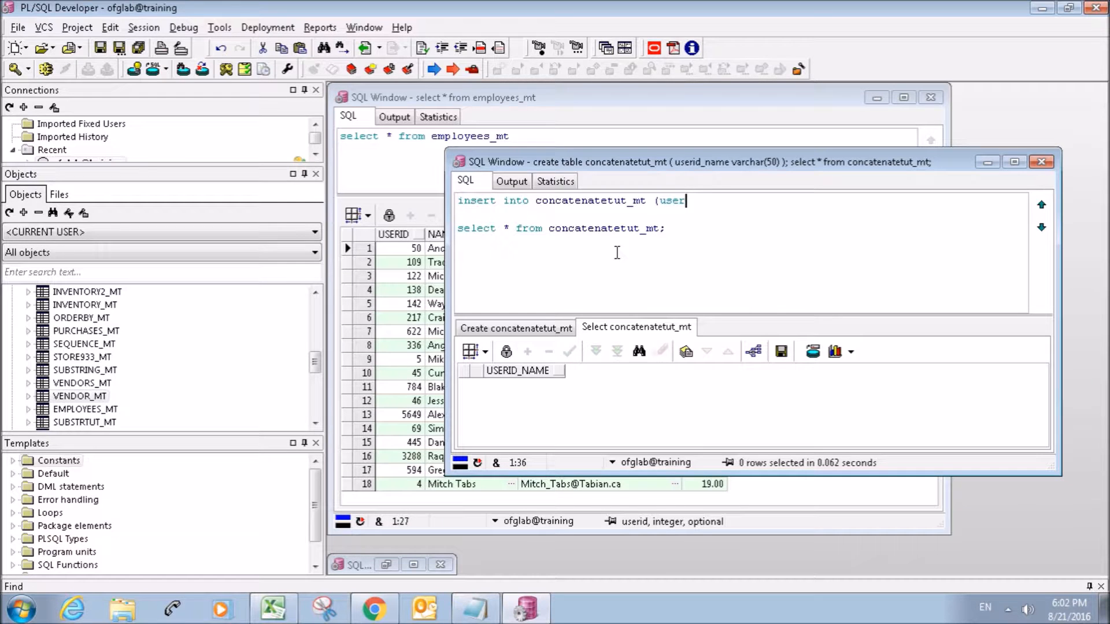
type("id_name)")
type("(s")
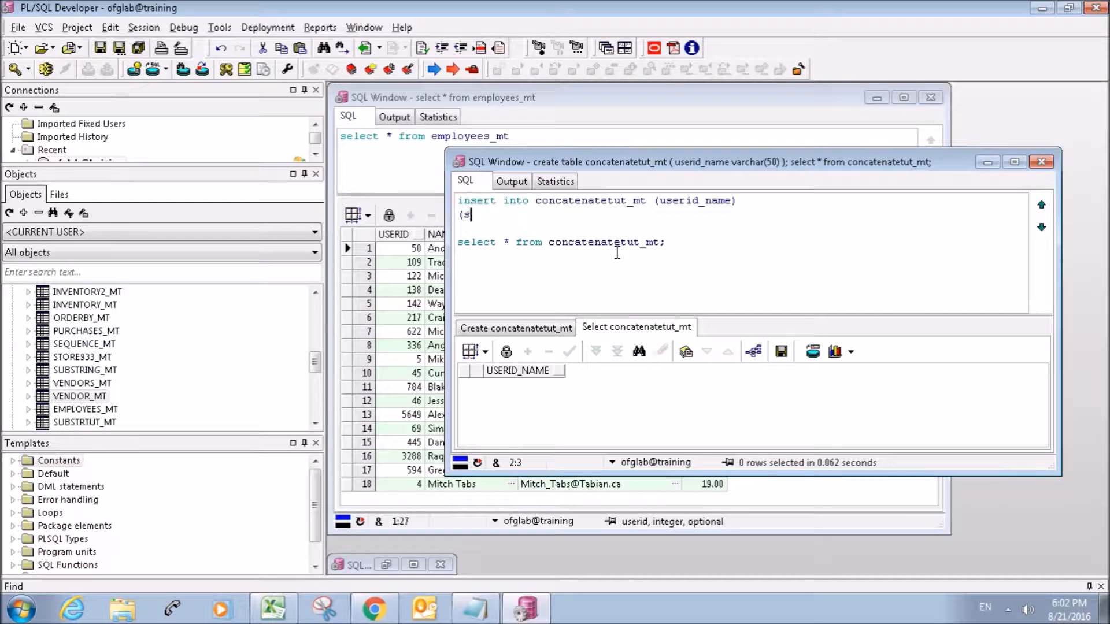
- Add the subquery (SELECT ... FROM employees_mt e); and start its select list with alias e
type("elect u")
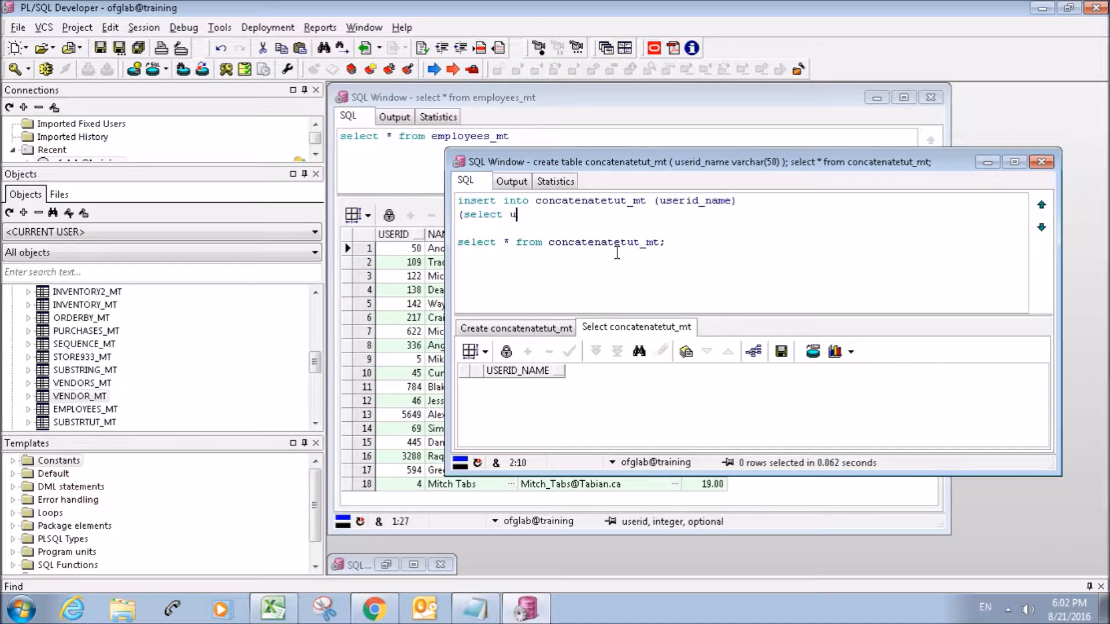
type("f")
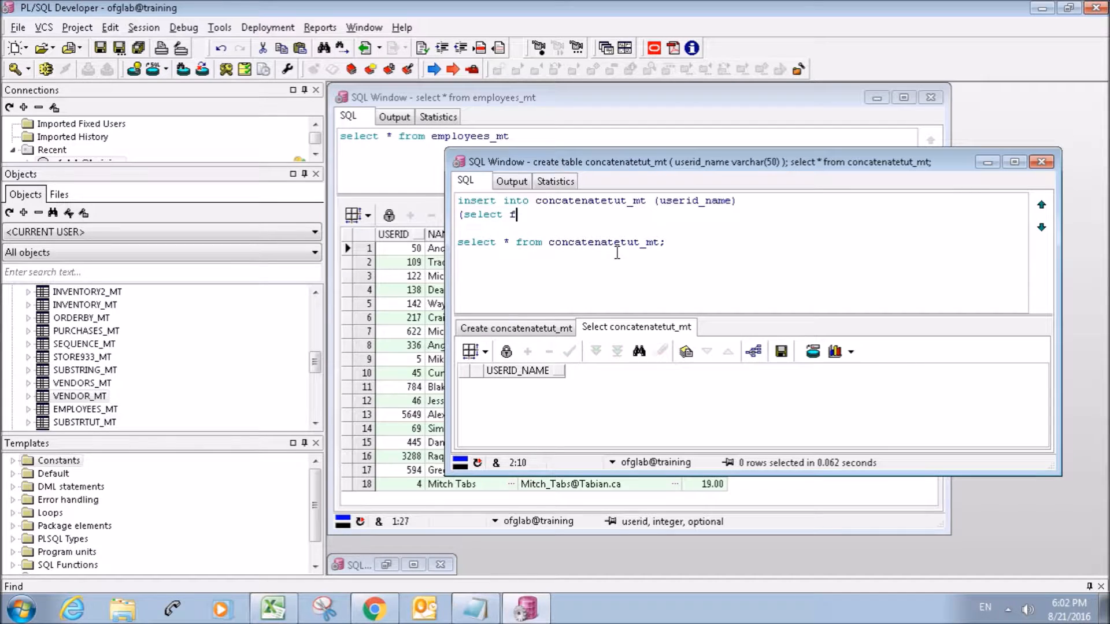
type("rom employe")
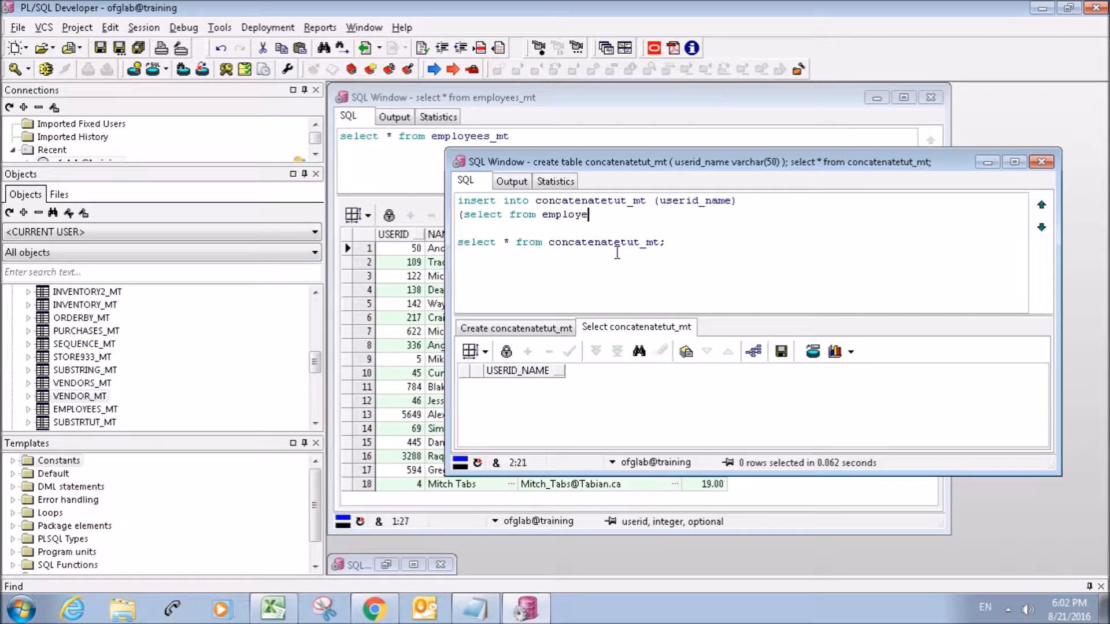
type("es_mt);")
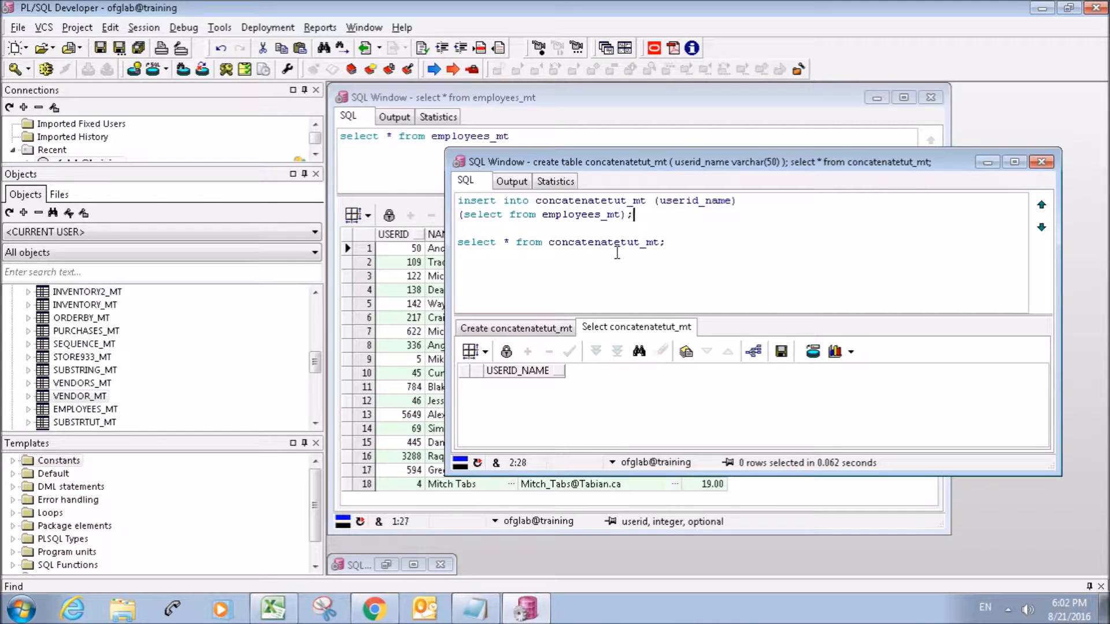
type("e")
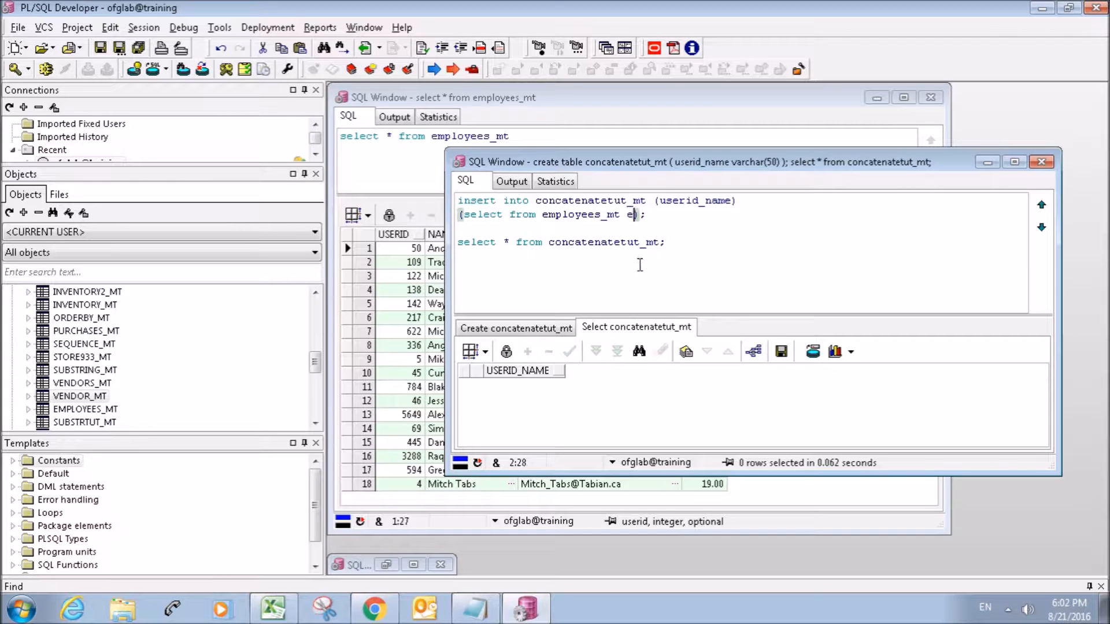
type("e")
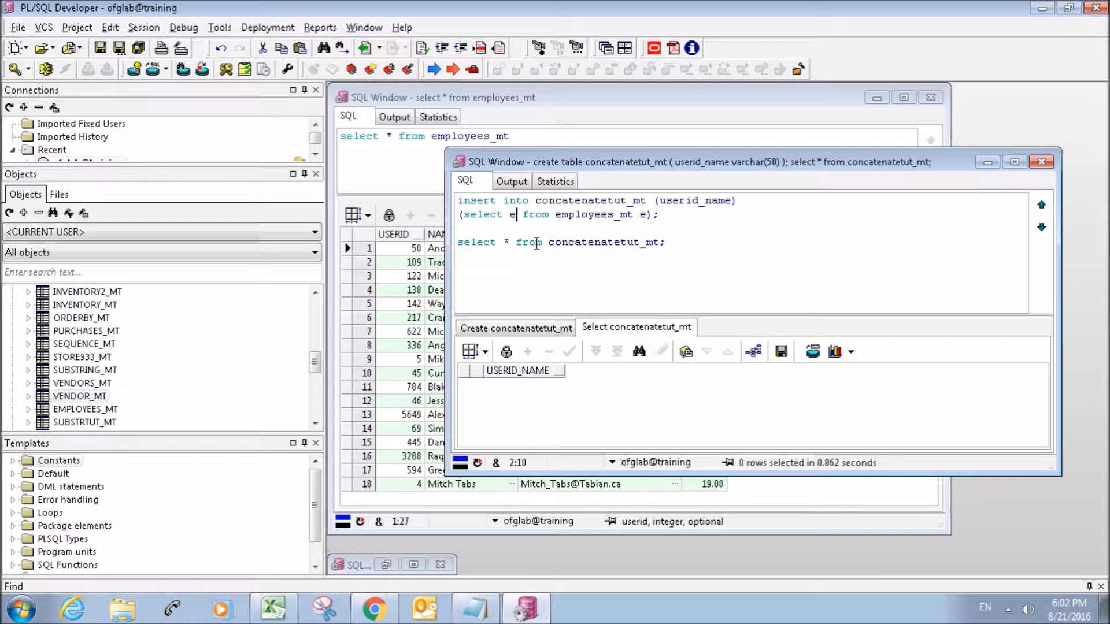
type(".name")
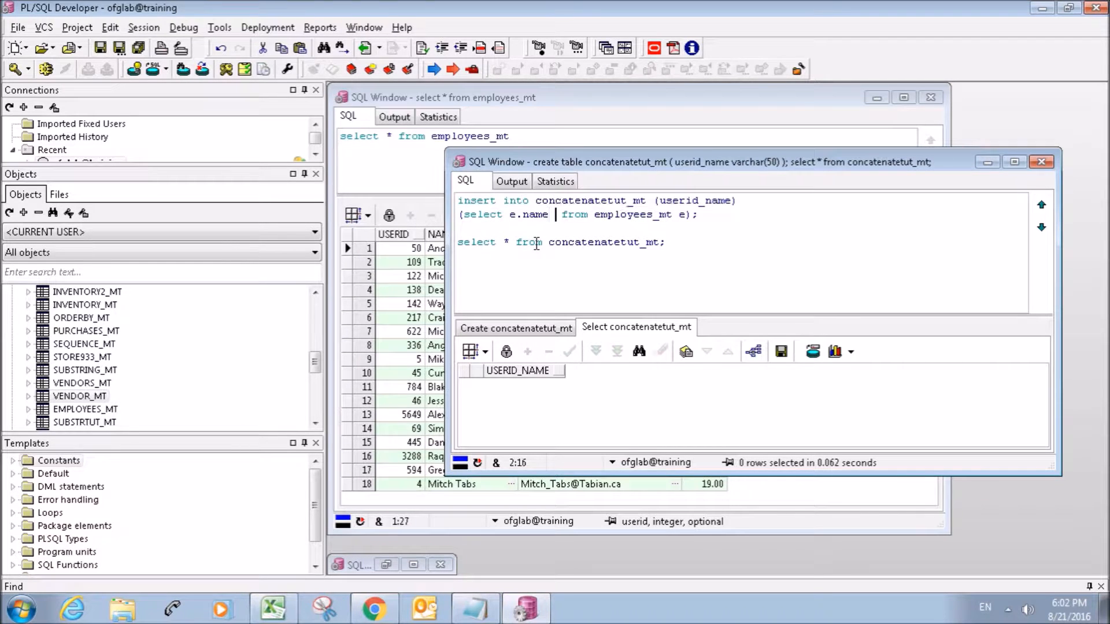
type("|| '")
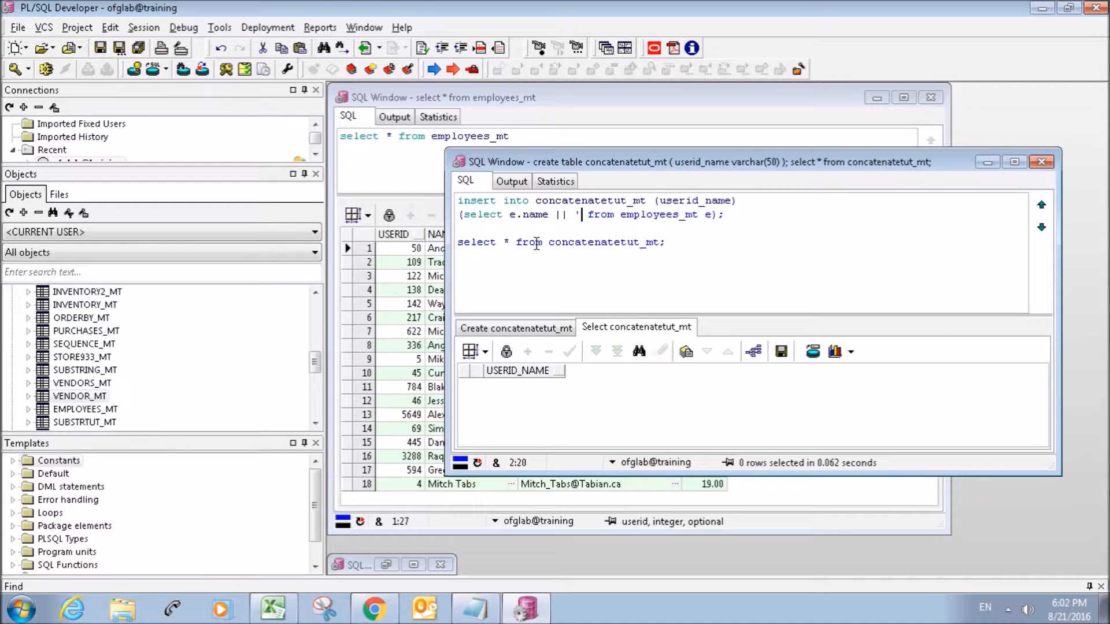
type(".")
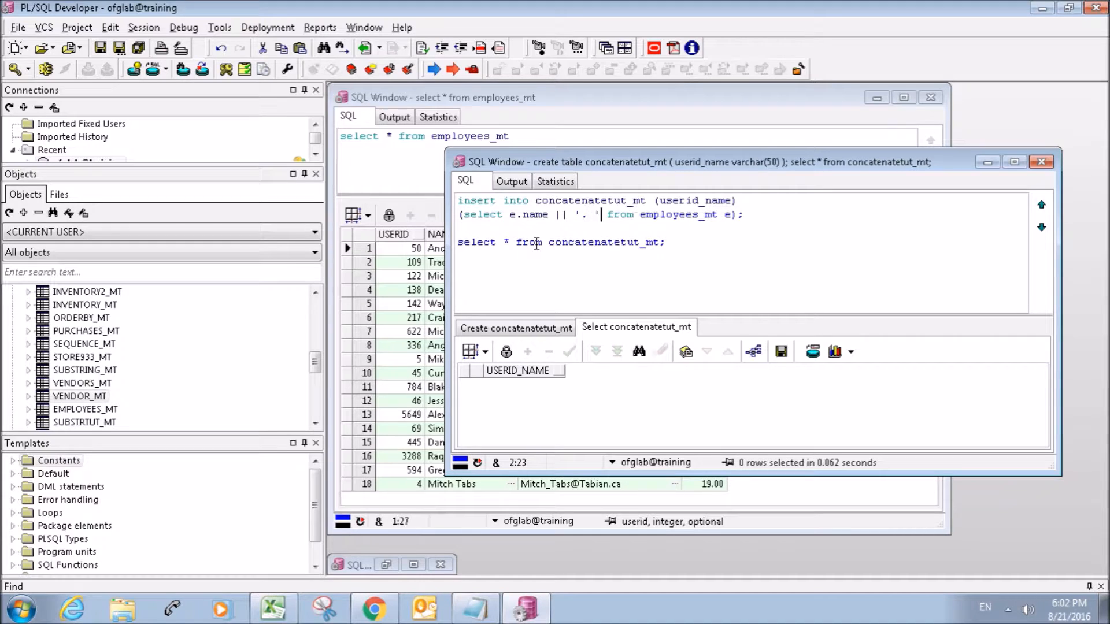
type("||")
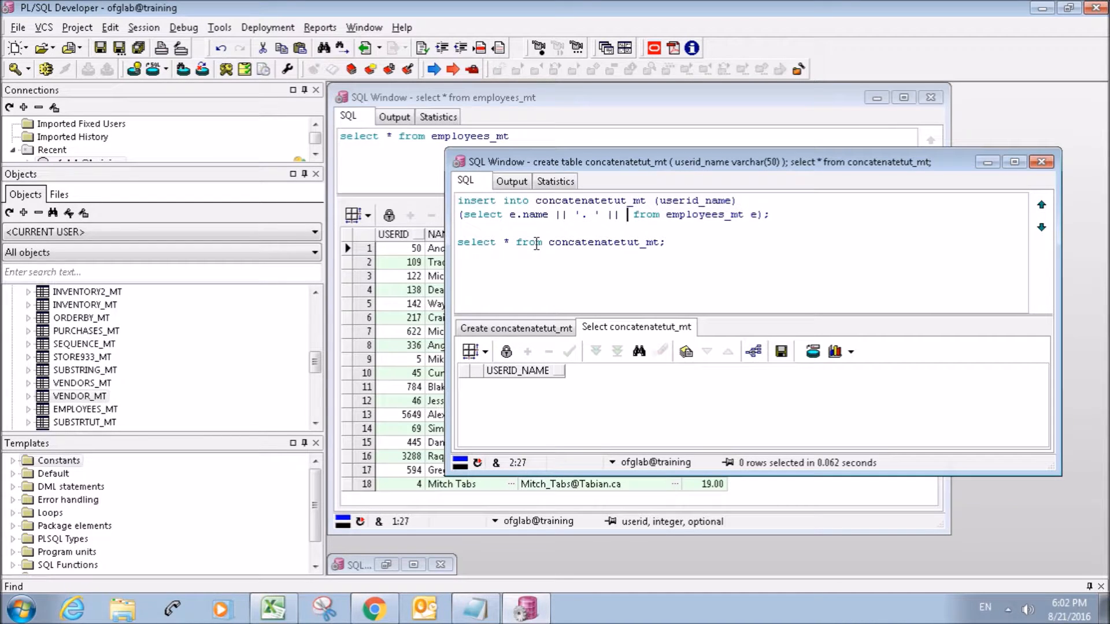
type("e.")
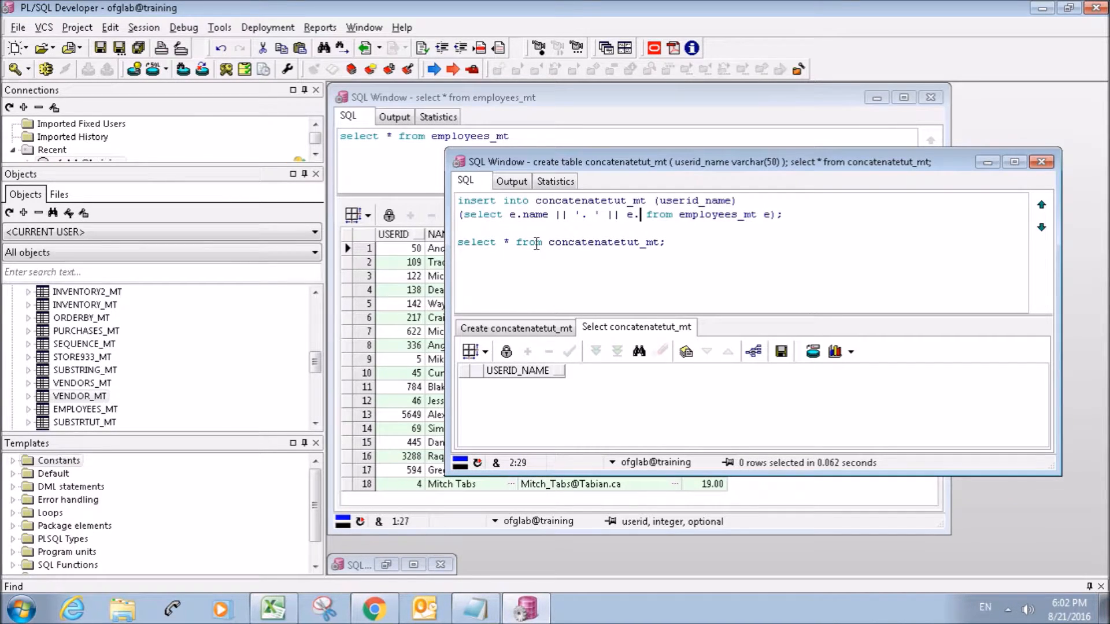
double_click(534, 215)
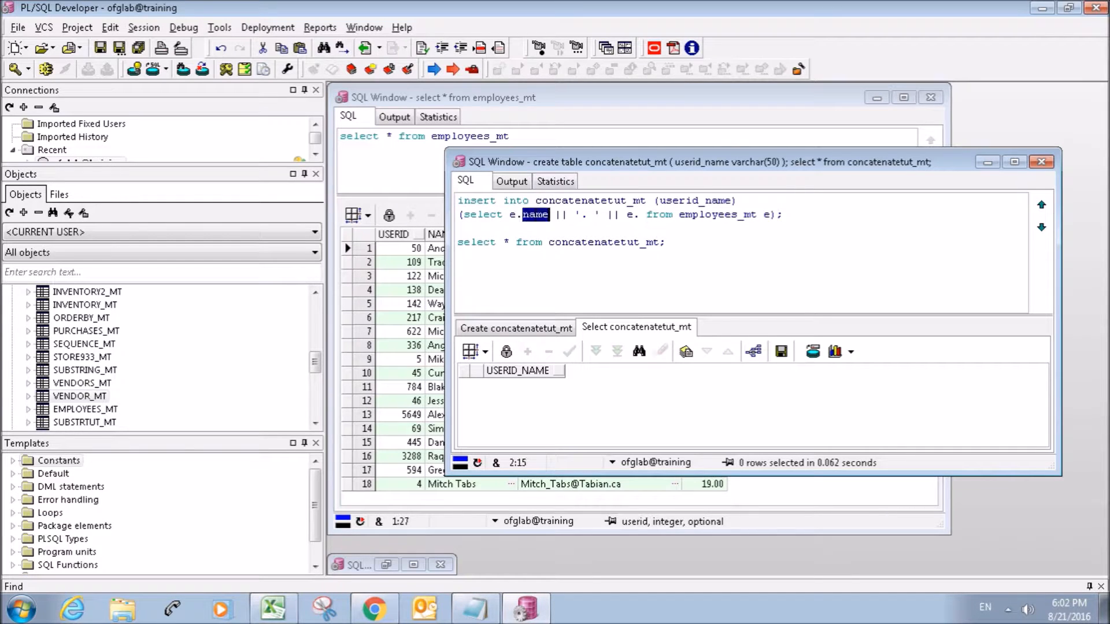
type("userid")
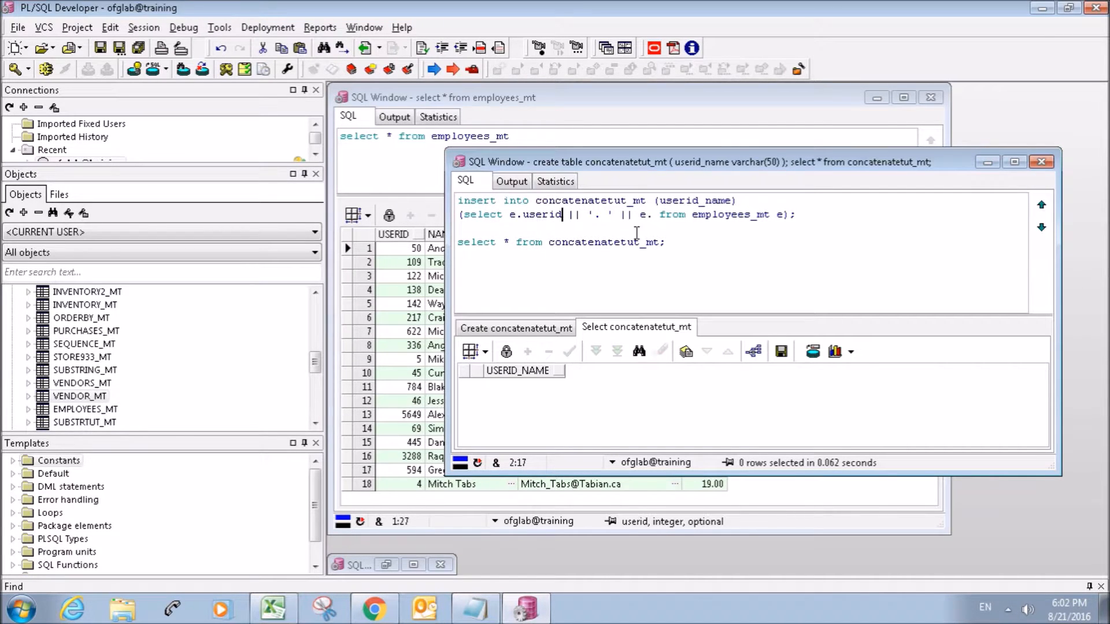
type("name")
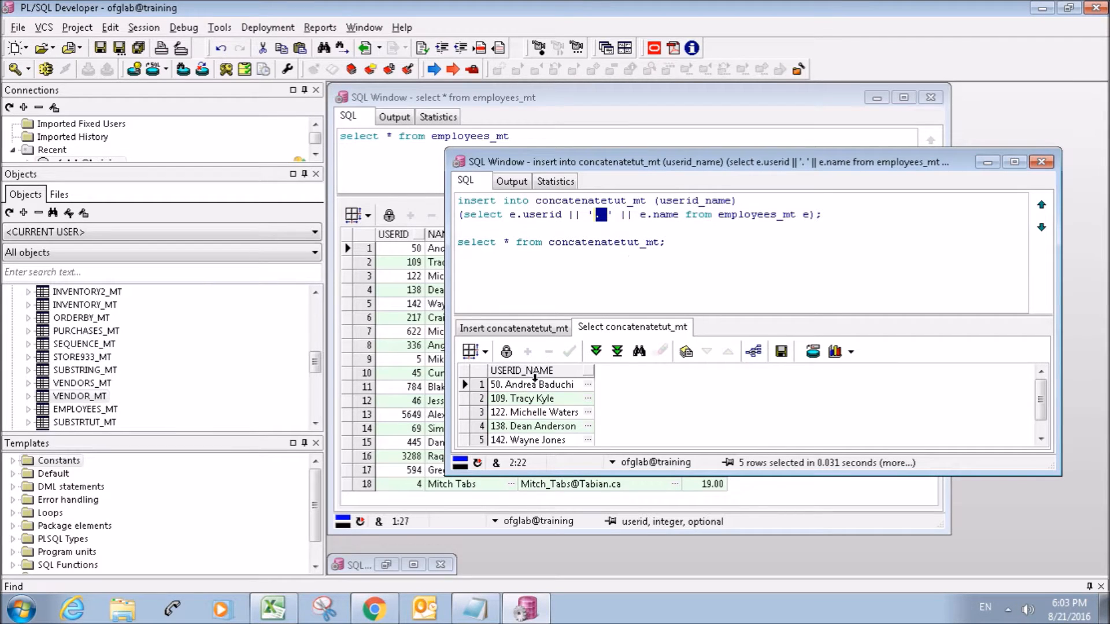
mouse_move(701, 384)
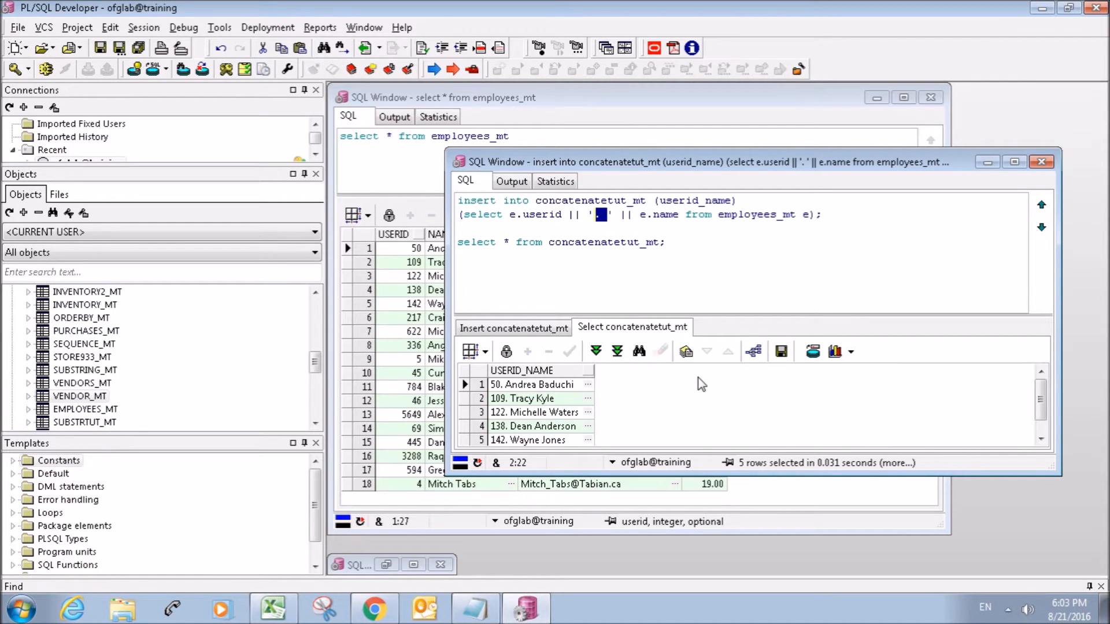